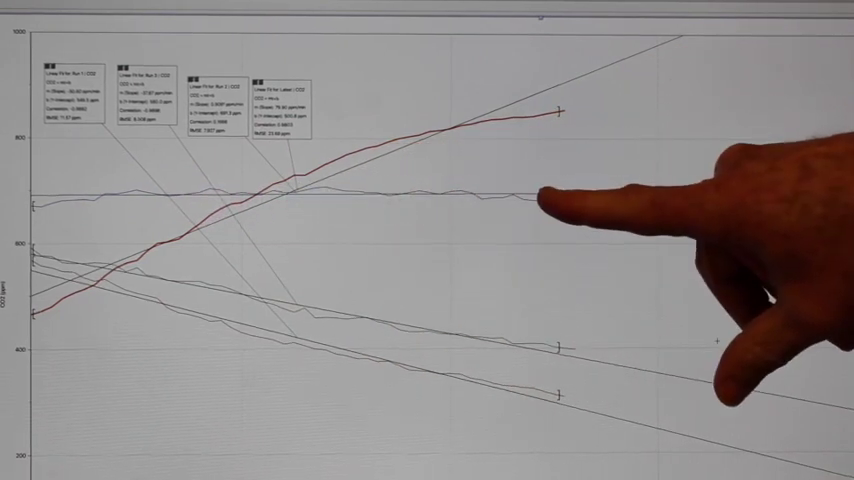
mouse_move(540, 200)
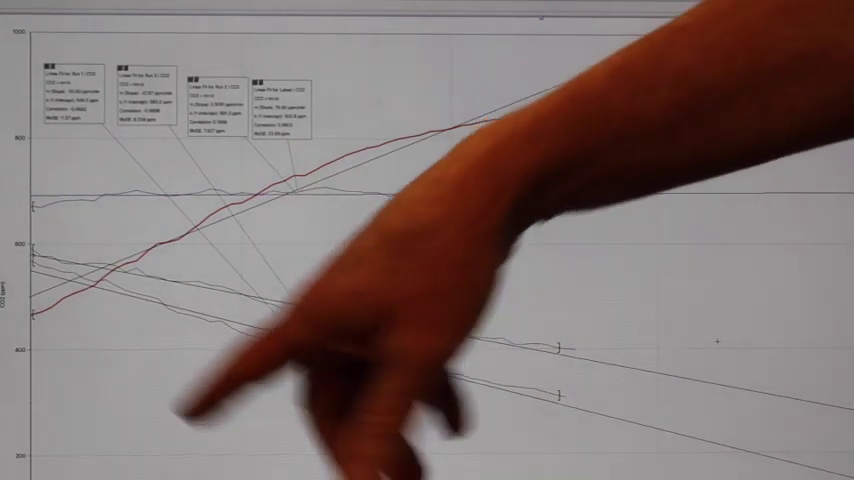
mouse_move(420, 140)
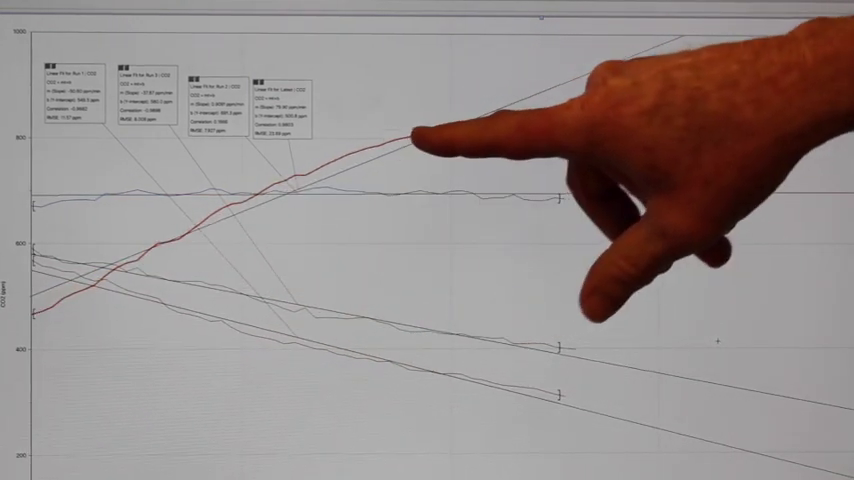